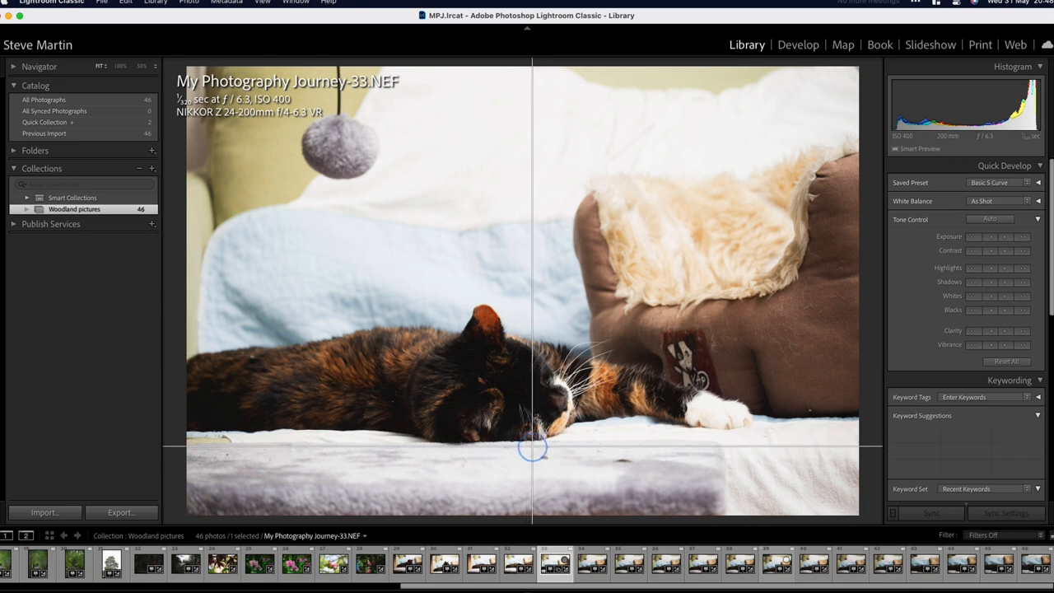
Drag the guide overlay's intersection rightward so it sits over the cat bed
drag(531, 447, 579, 447)
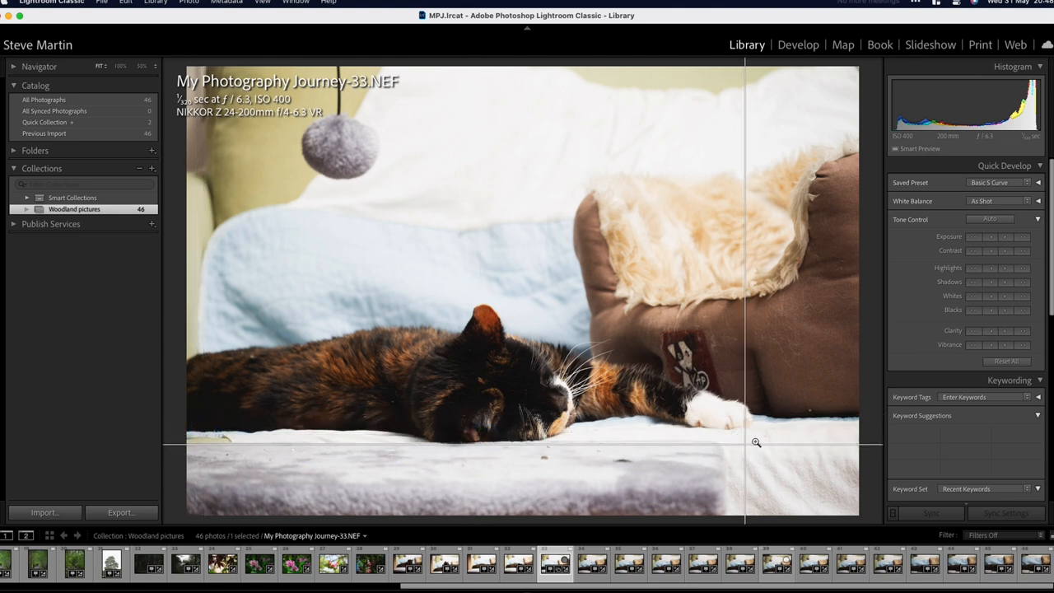
mouse_move(940, 370)
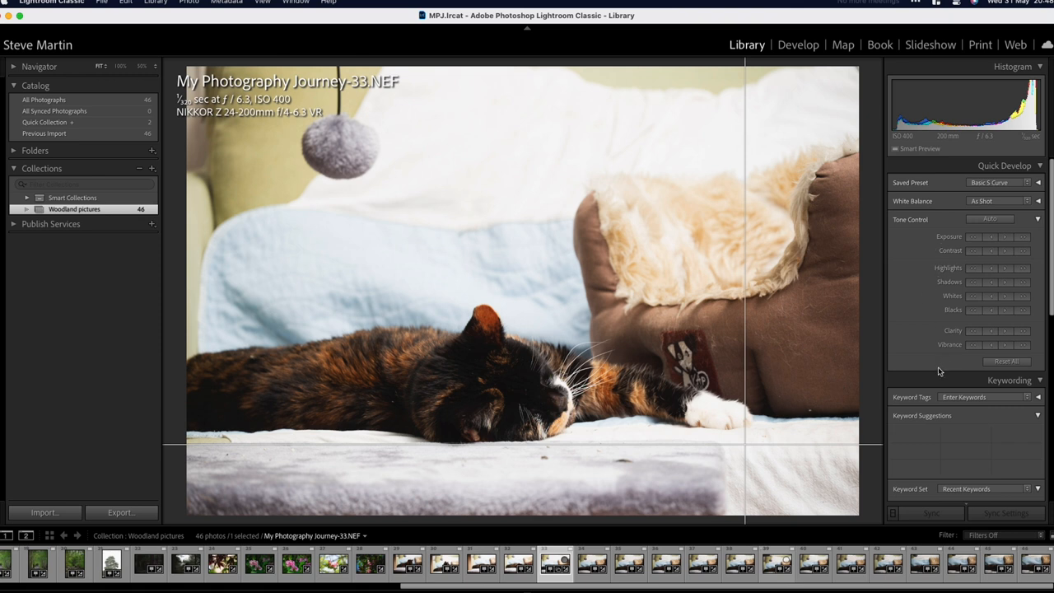
Open the sleeping cat in Develop with guides shown, previewing rotation before leaving it level
click(798, 45)
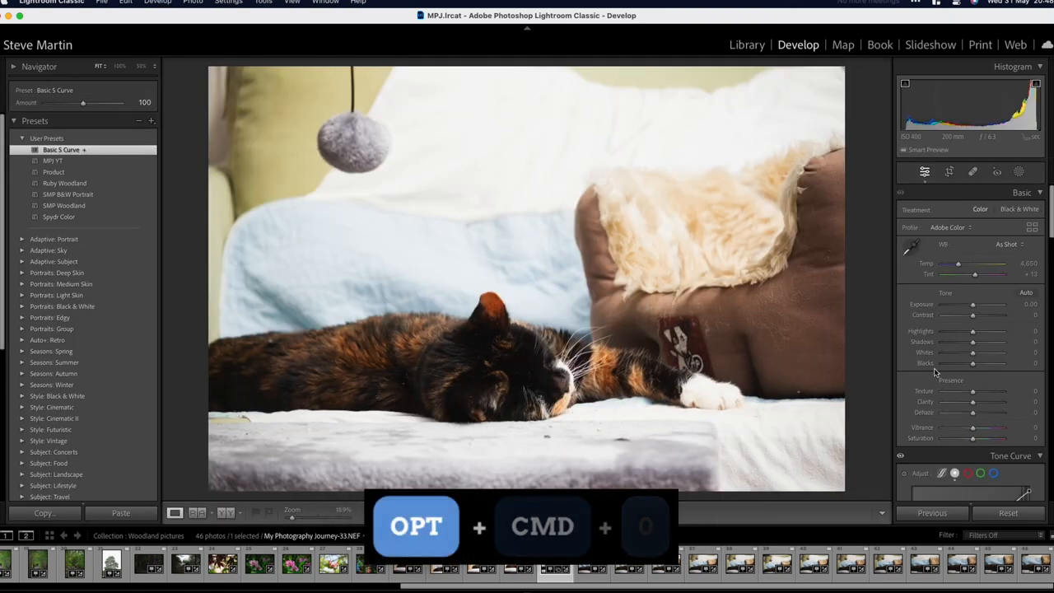
key(0)
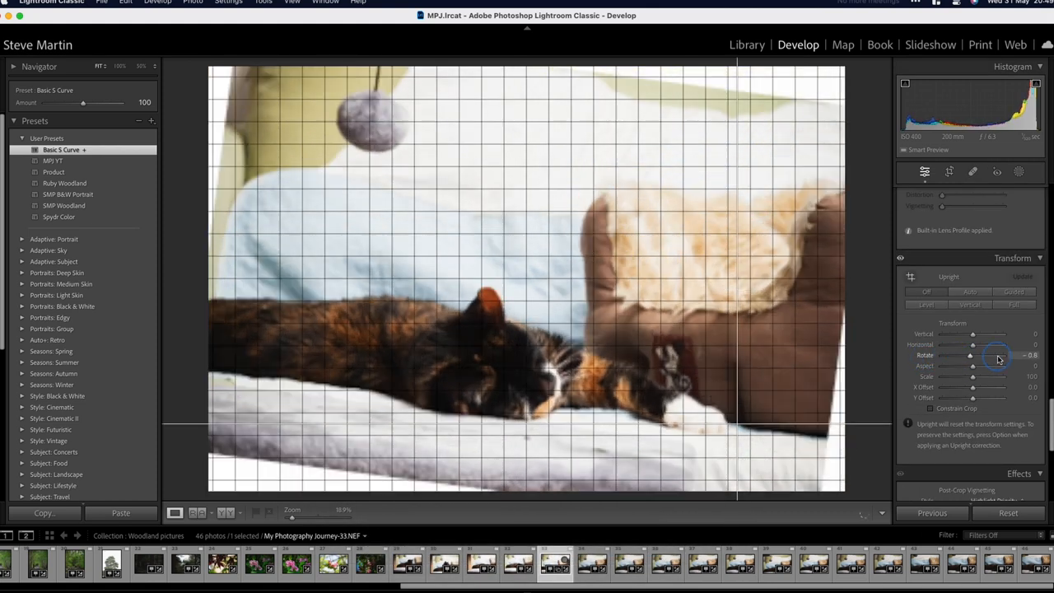
drag(972, 355, 1003, 355)
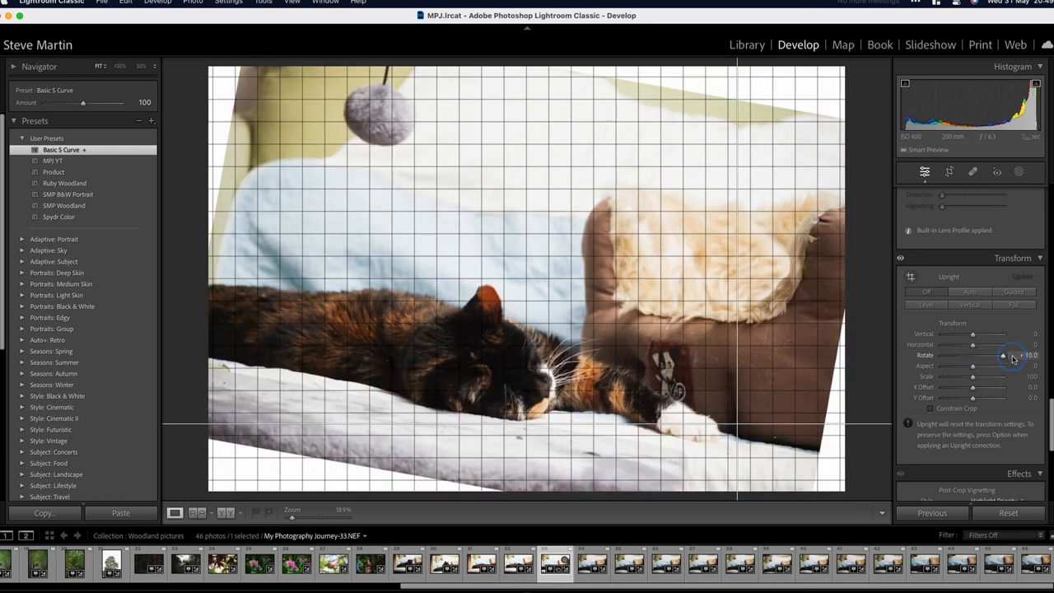
drag(1003, 355, 977, 355)
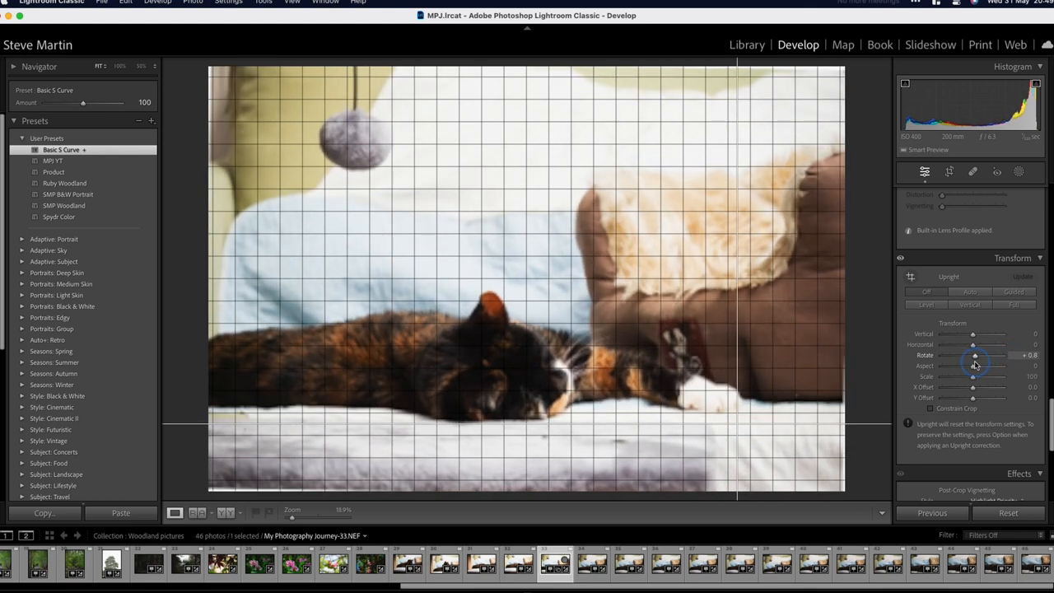
drag(975, 355, 966, 355)
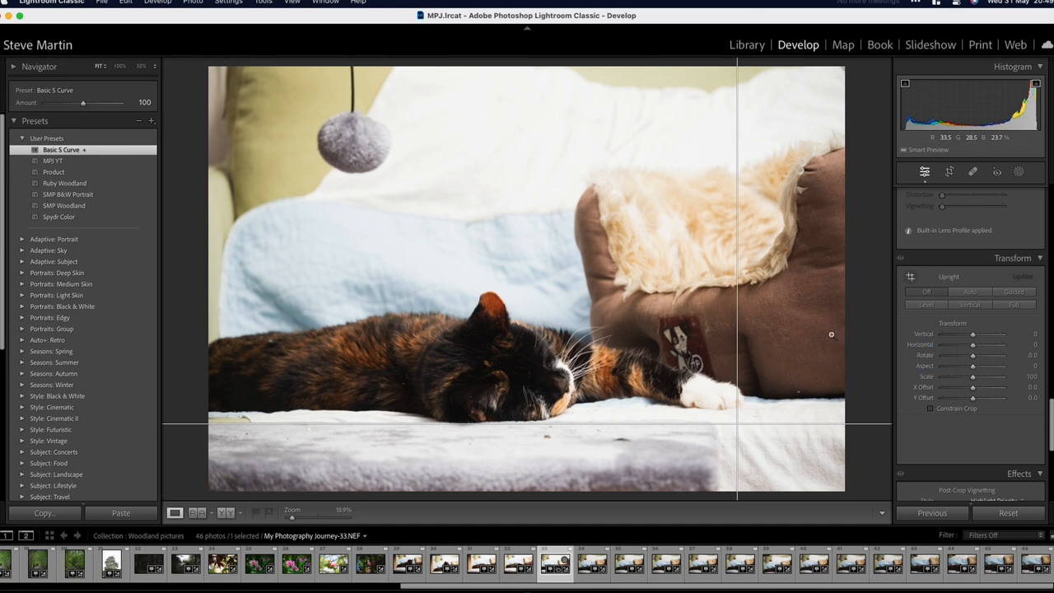
Switch back to the Library grid of Woodland pictures cat thumbnails
click(746, 44)
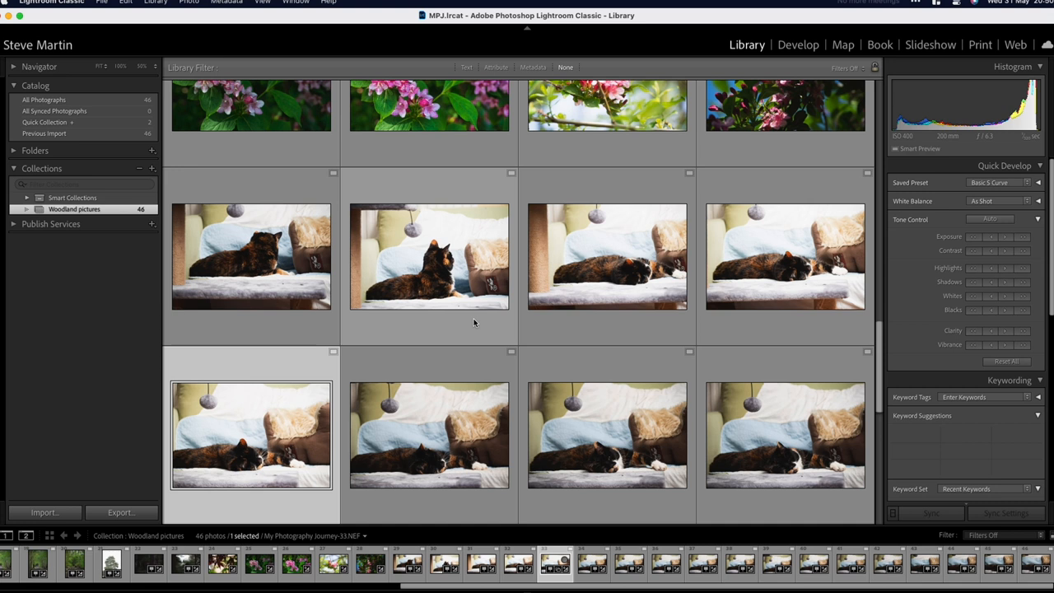
mouse_move(514, 176)
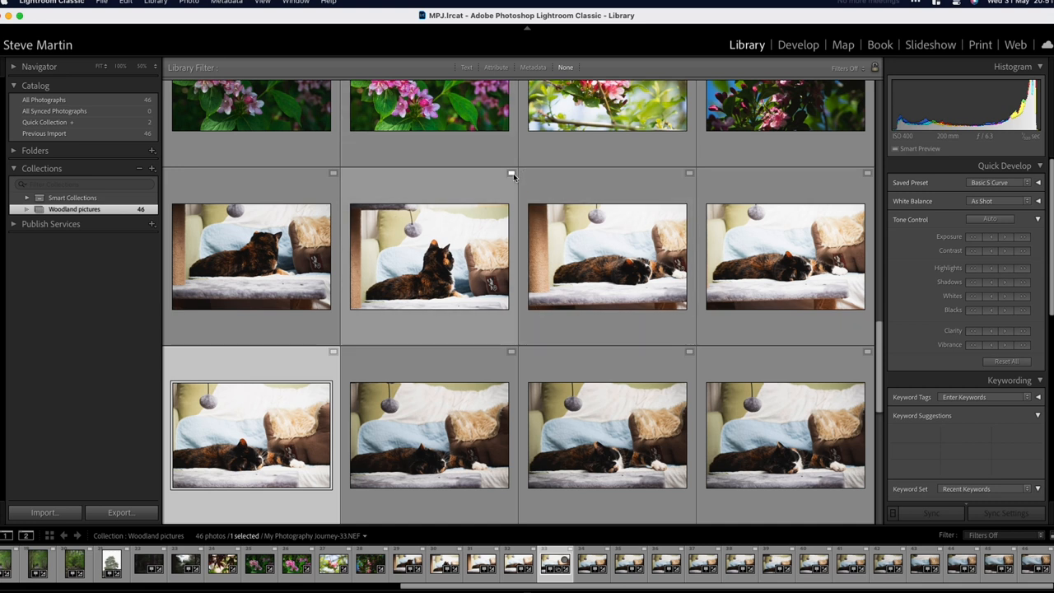
mouse_move(511, 173)
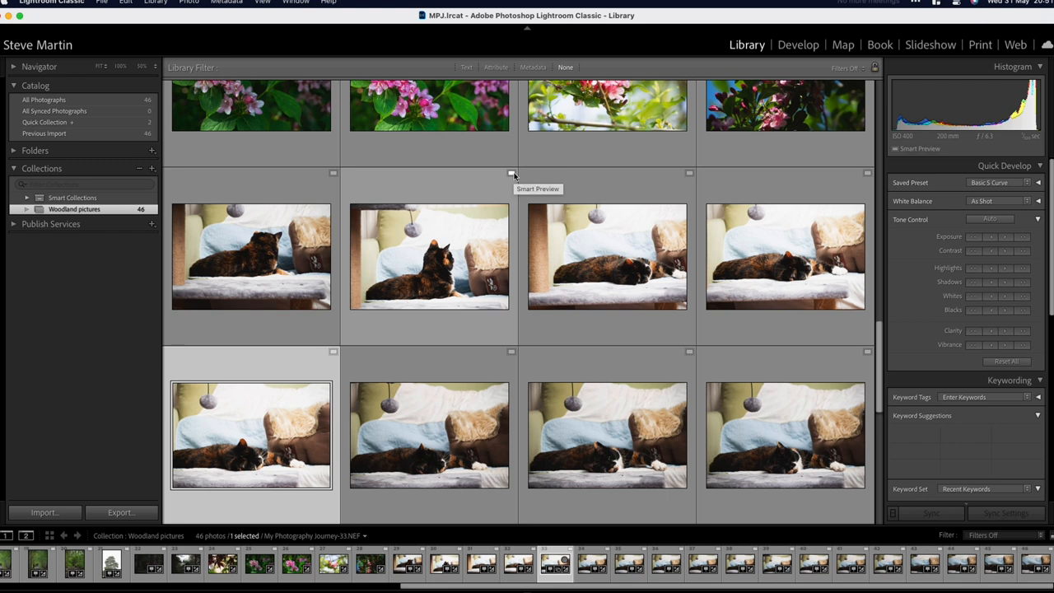
mouse_move(420, 190)
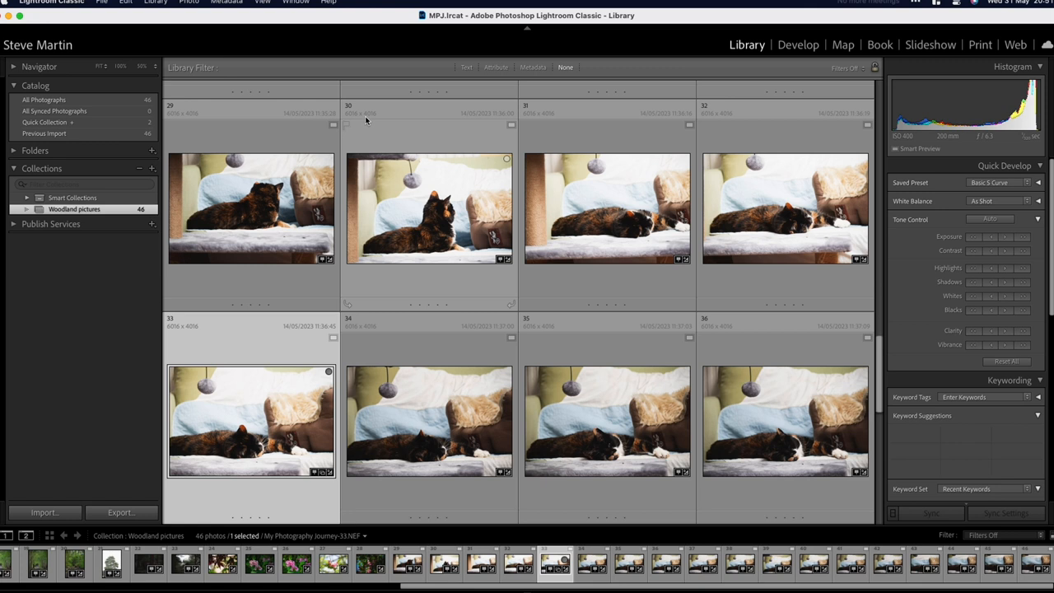
mouse_move(348, 127)
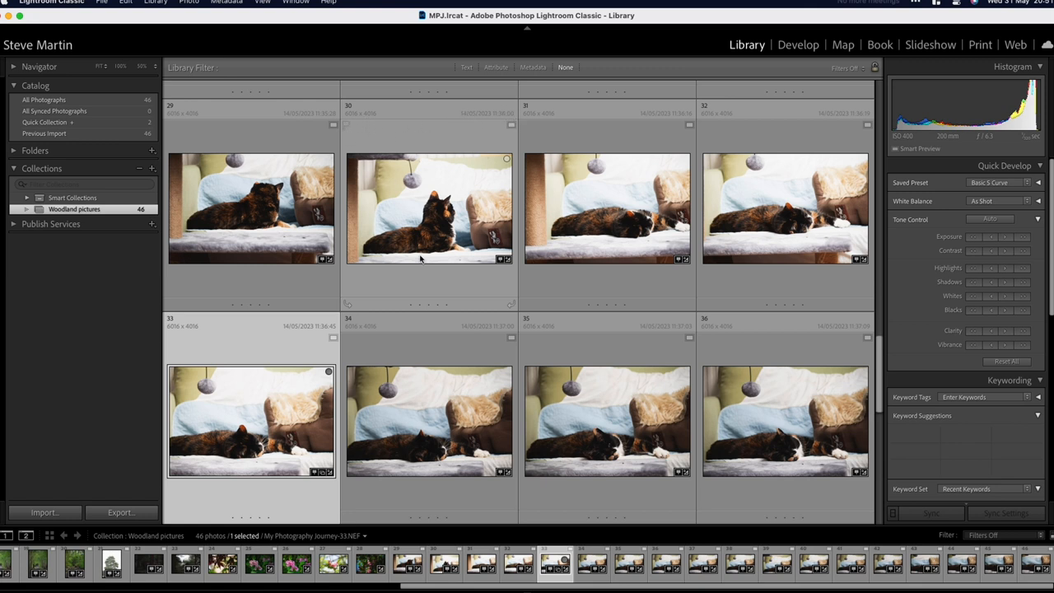
mouse_move(428, 305)
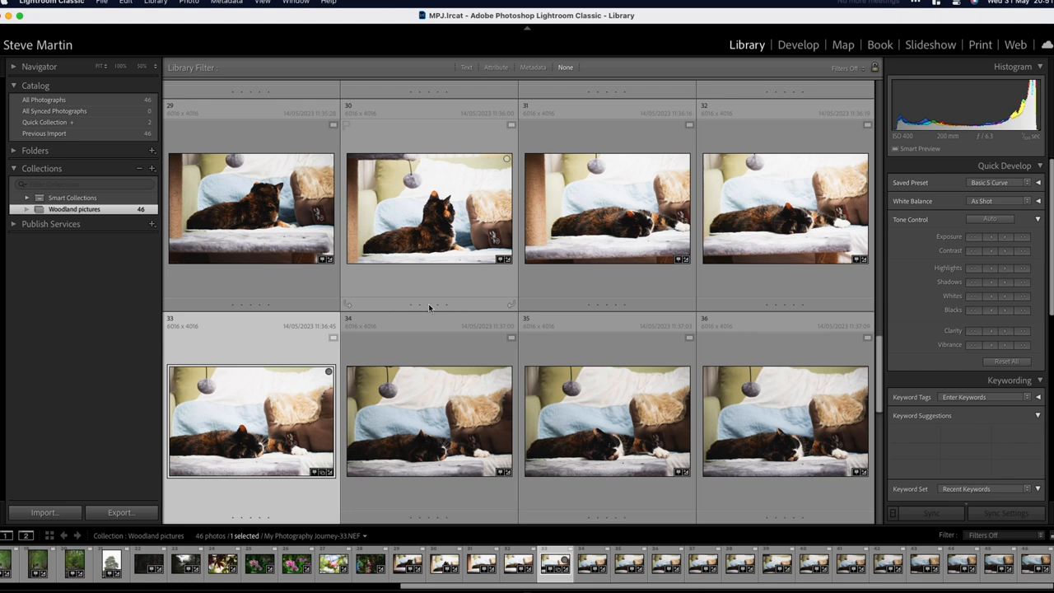
mouse_move(518, 308)
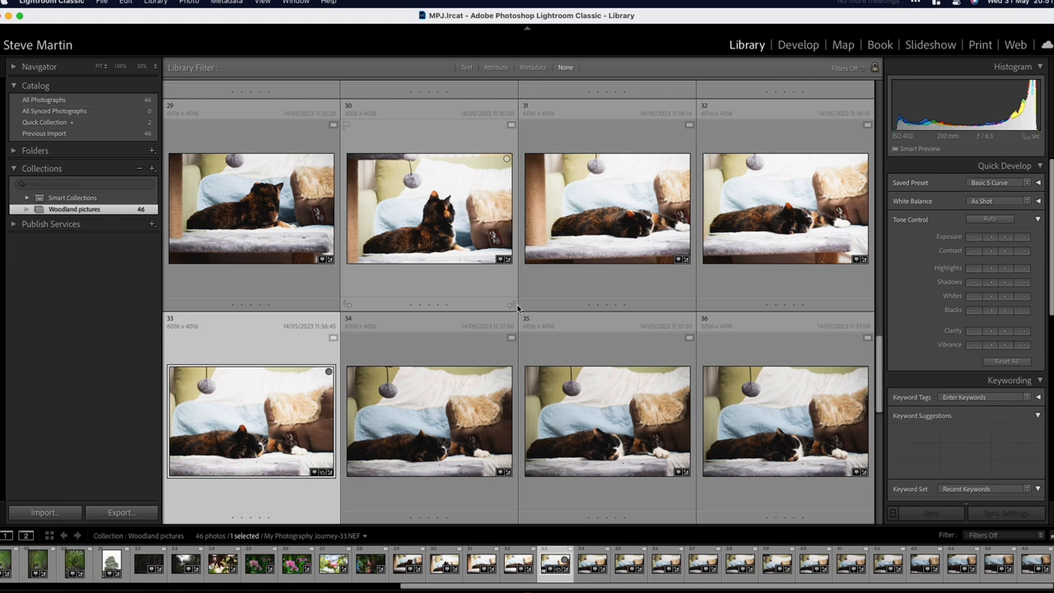
mouse_move(415, 308)
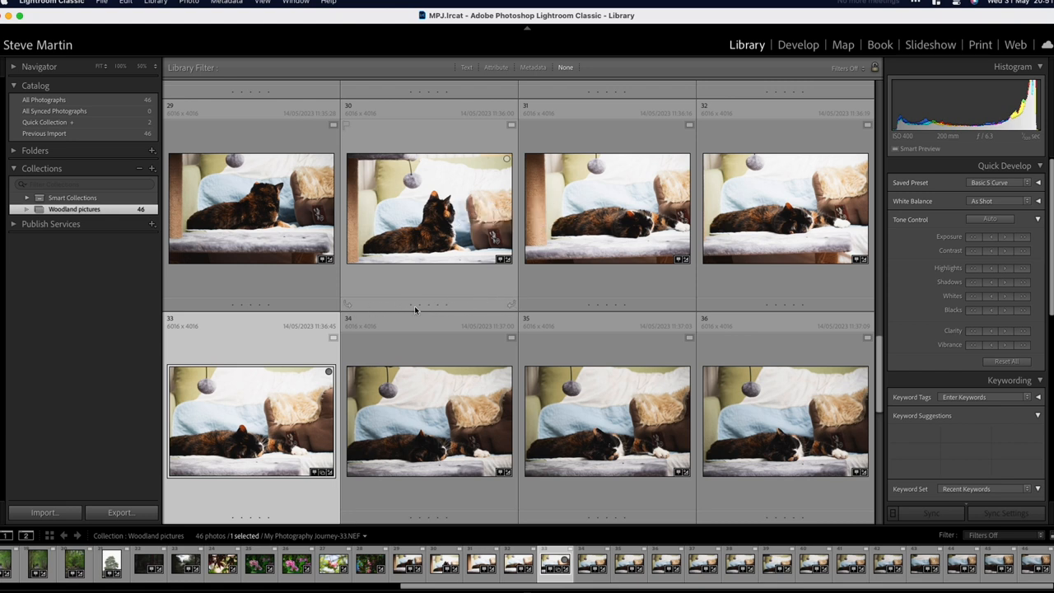
mouse_move(508, 276)
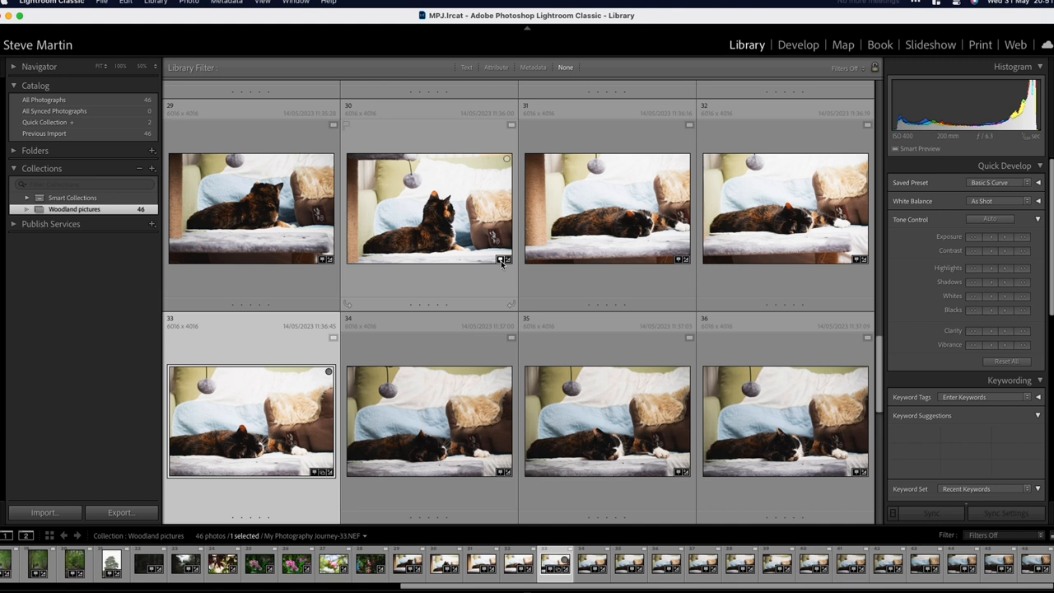
mouse_move(500, 260)
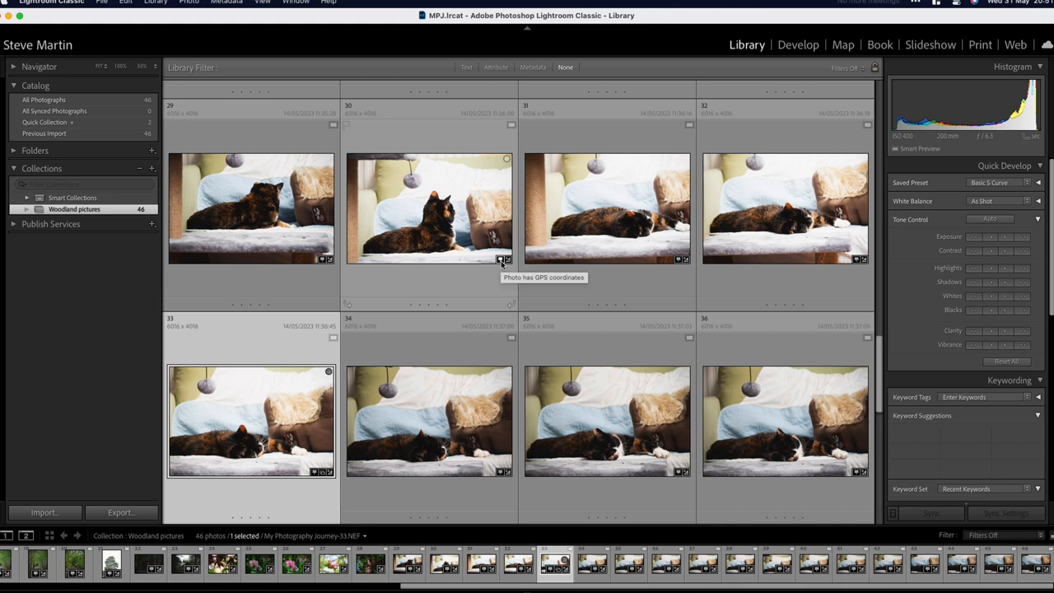
mouse_move(501, 275)
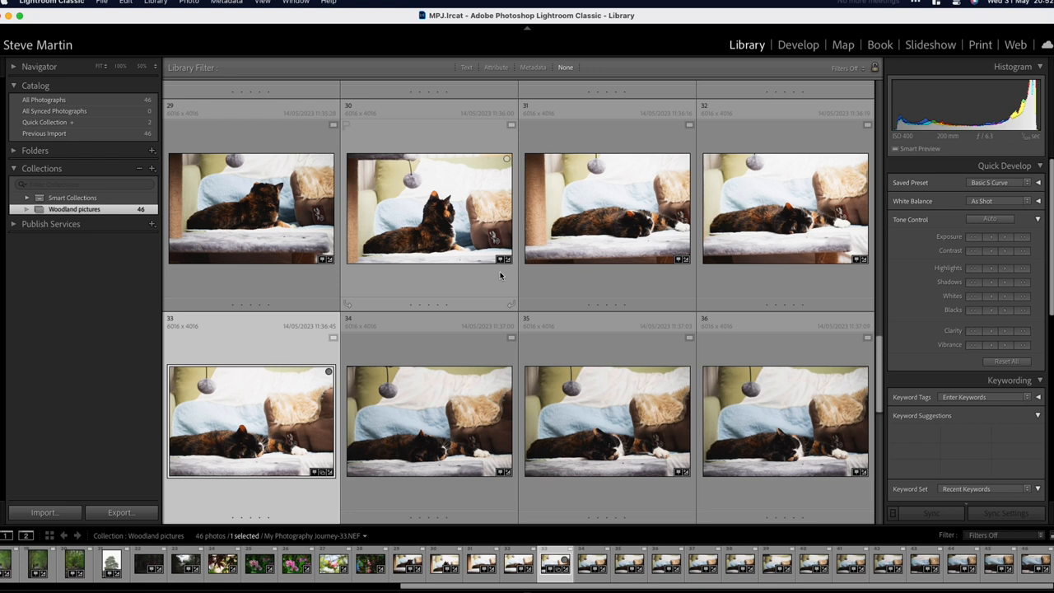
mouse_move(510, 265)
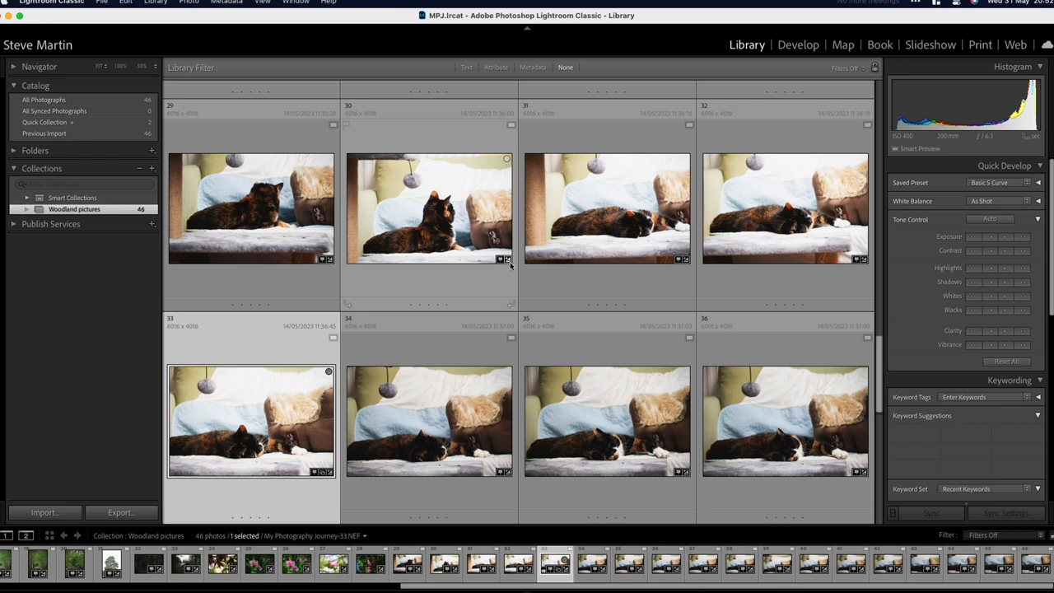
mouse_move(506, 261)
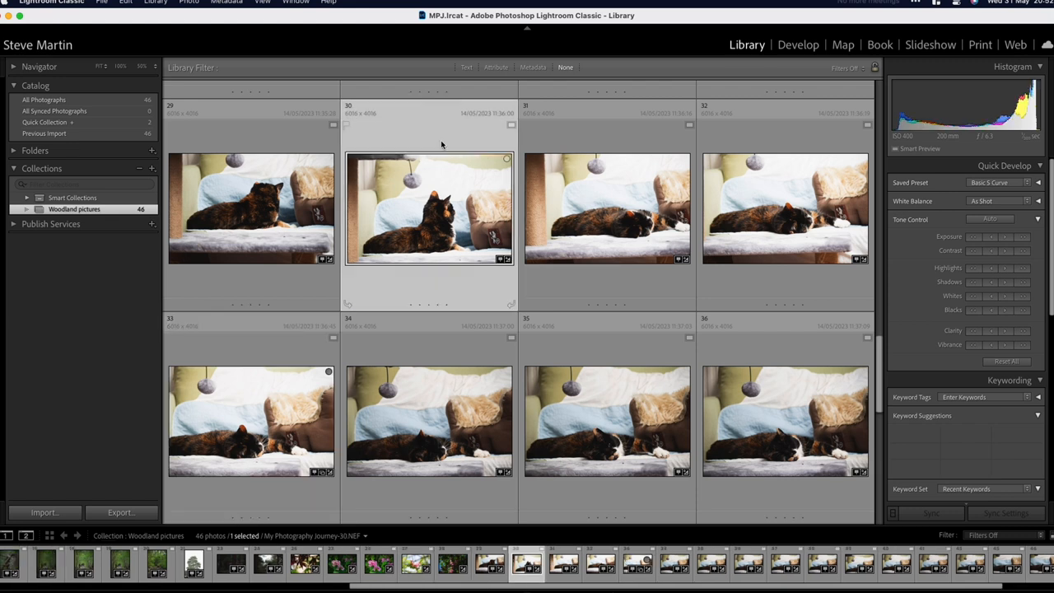
Open the seated tortoiseshell cat in Develop and zoom to 100% in the Navigator
click(798, 45)
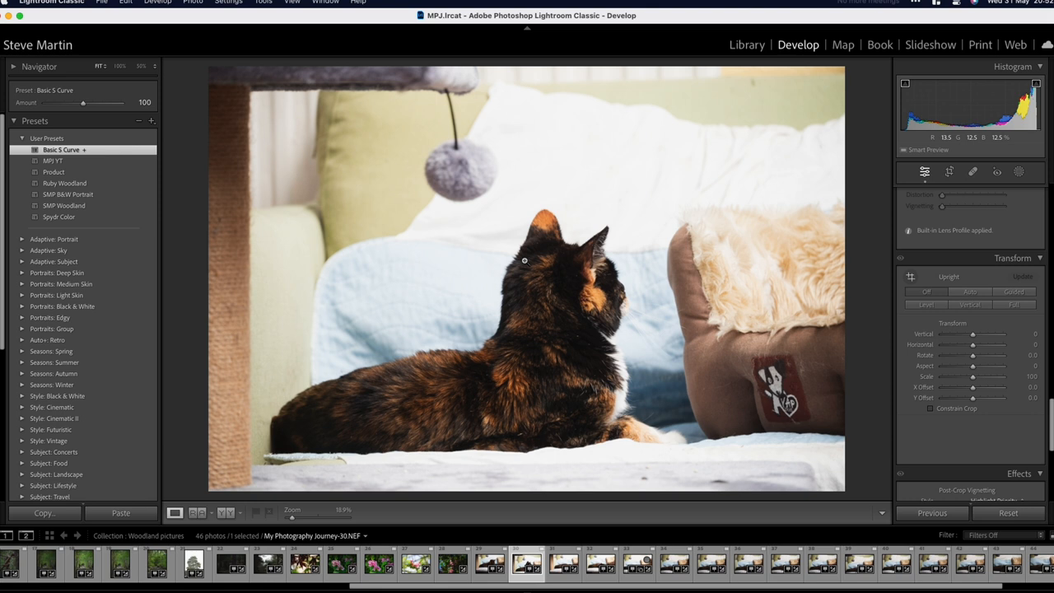
click(526, 260)
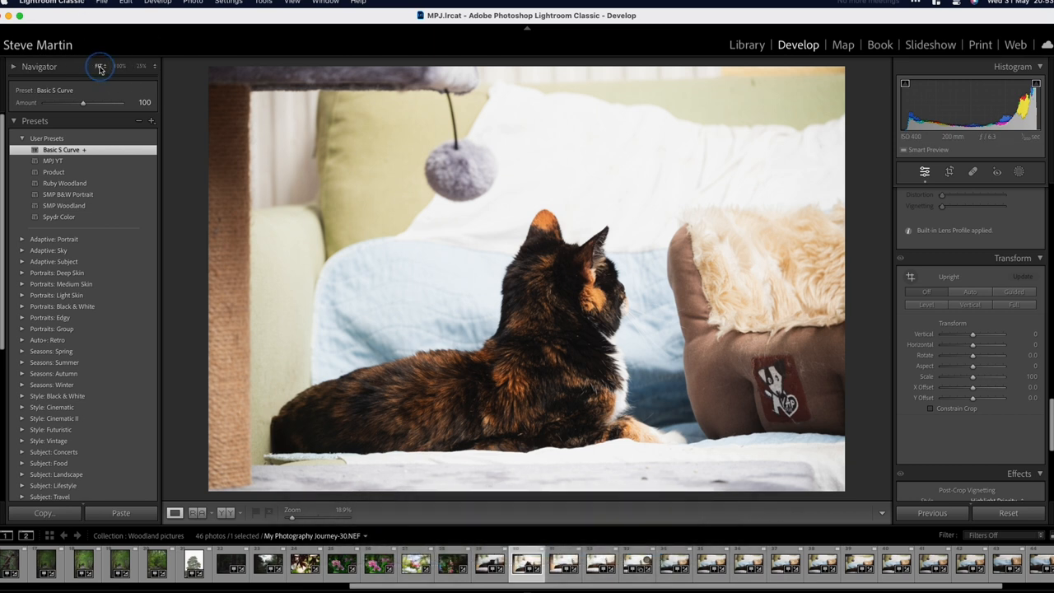
click(120, 66)
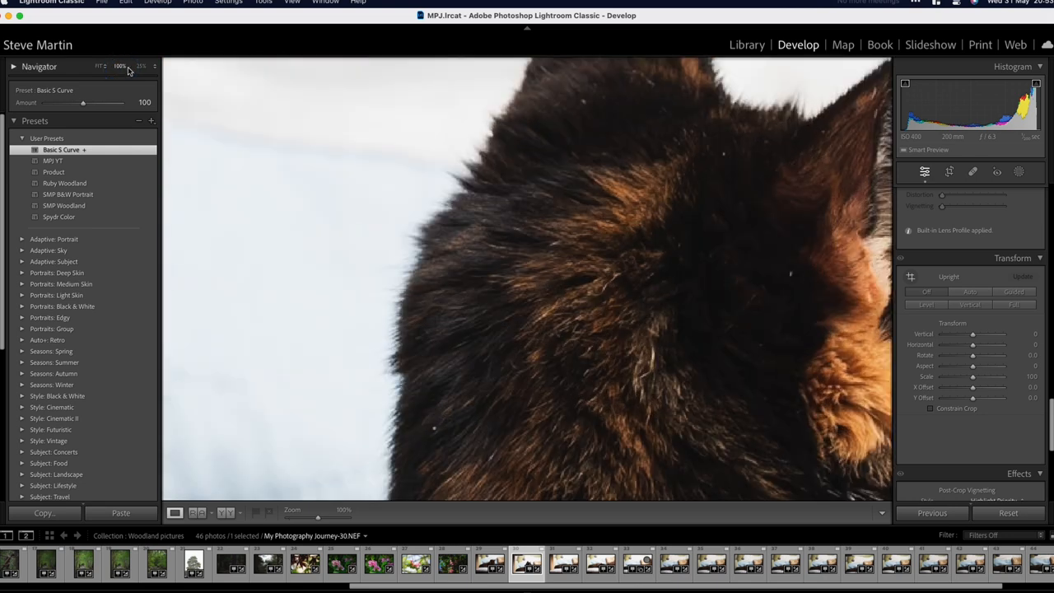